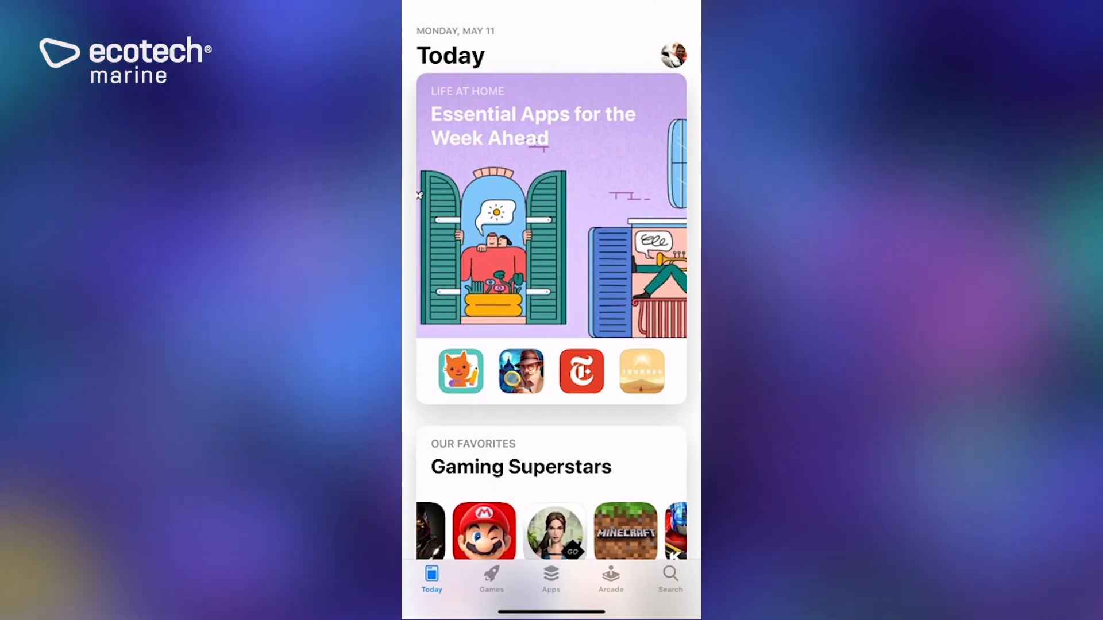
# Search the App Store for 'Mobius' and scroll to the Mobius utilities app by EcoTech.
pyautogui.click(668, 575)
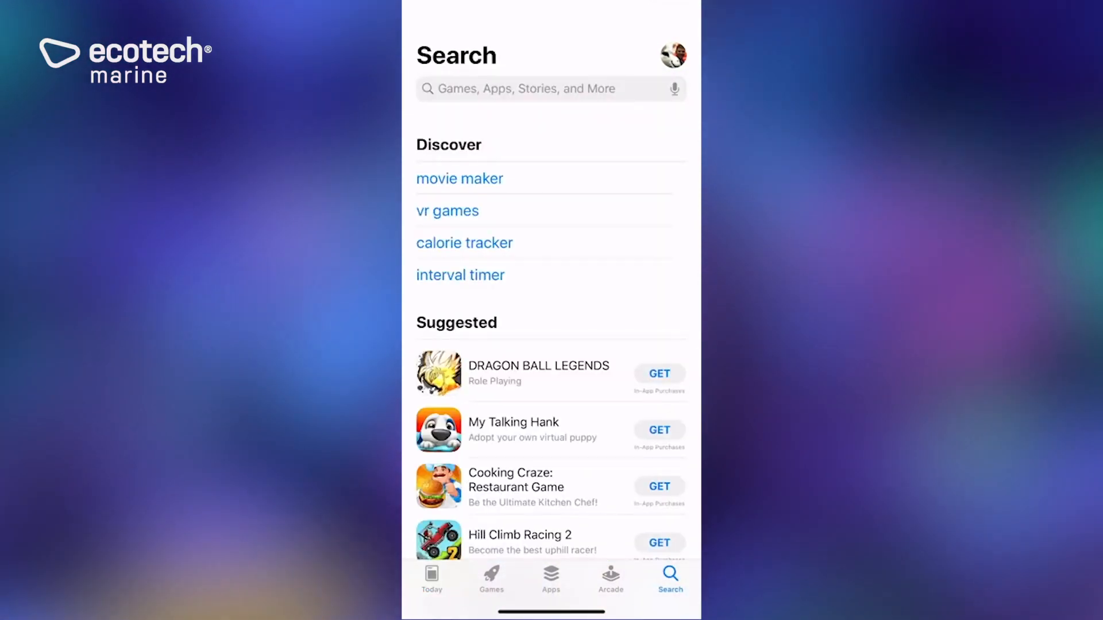
pyautogui.click(535, 89)
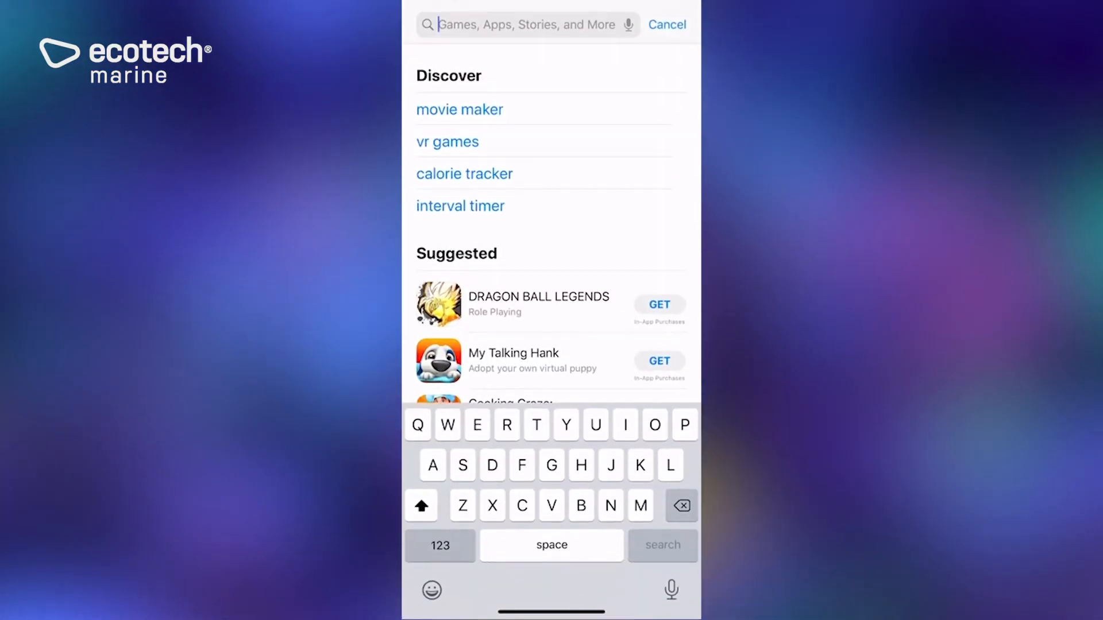
pyautogui.write('M')
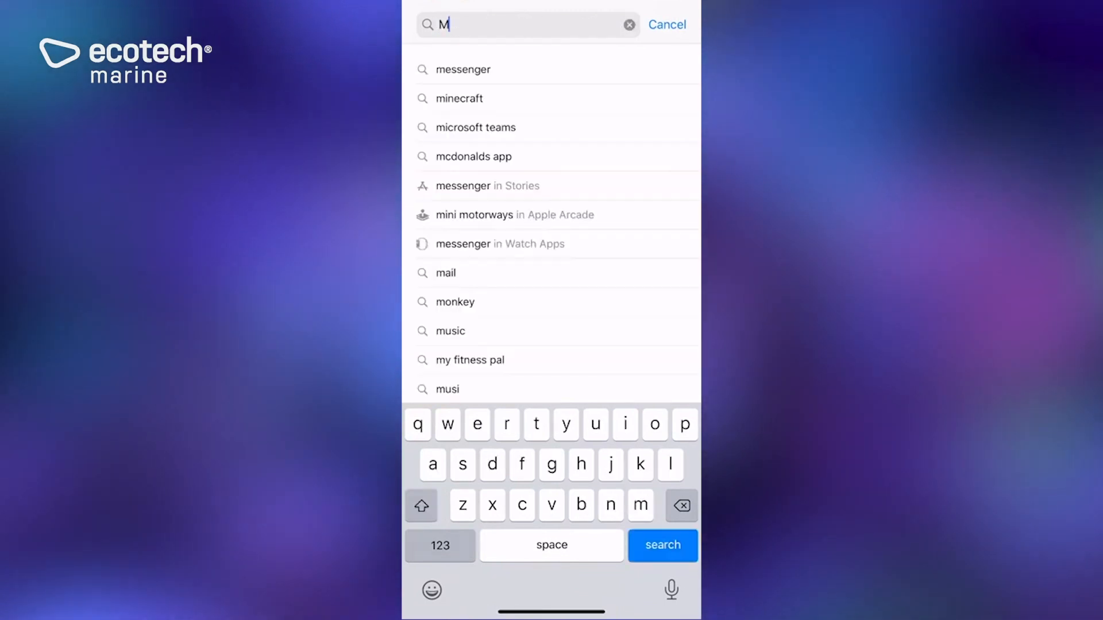
pyautogui.write('obius')
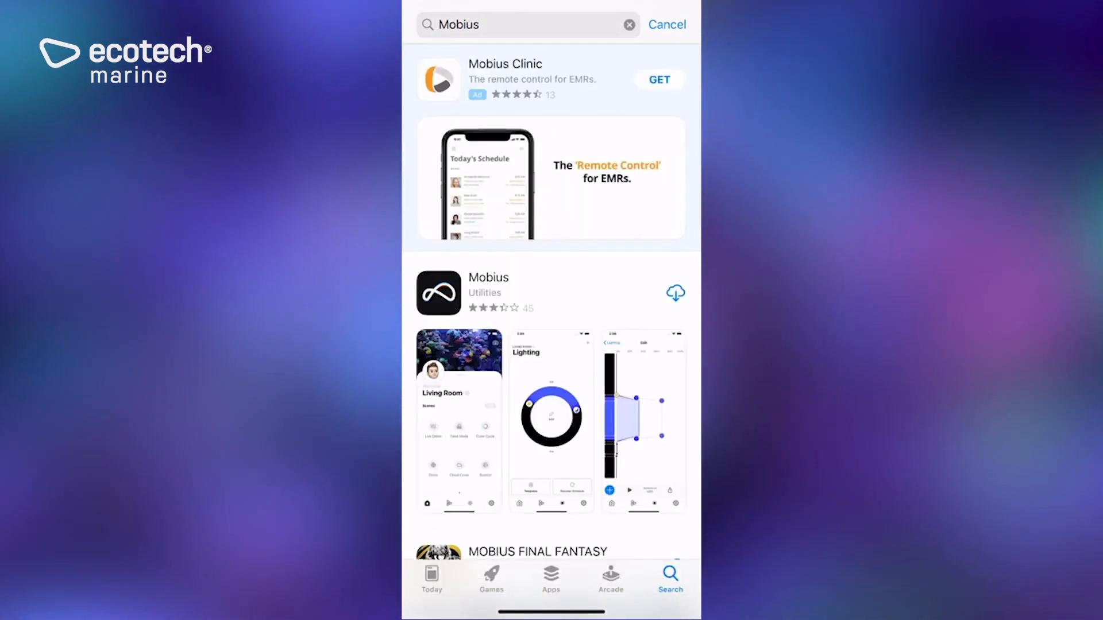
pyautogui.scroll(-3)
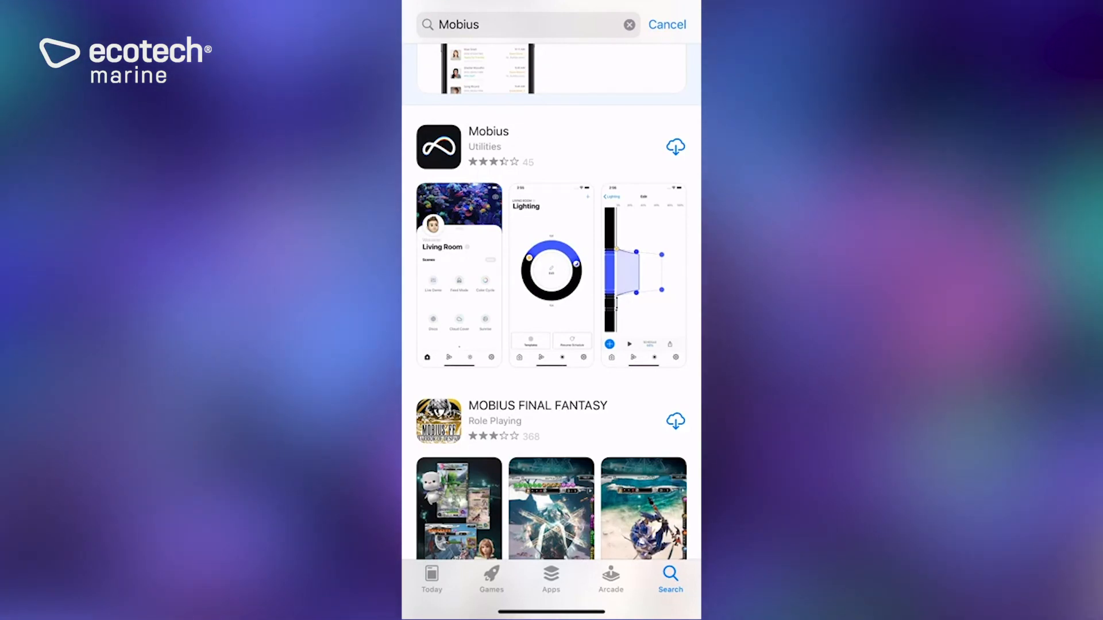
# Download Mobius from its App Store page and launch it once installed.
pyautogui.click(488, 146)
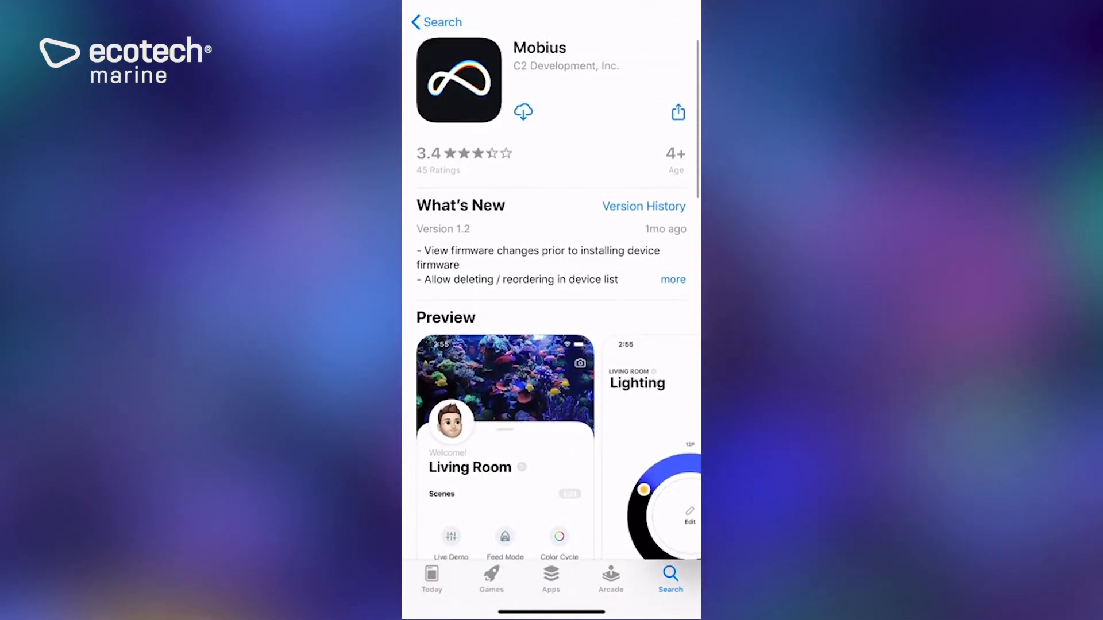
pyautogui.click(522, 111)
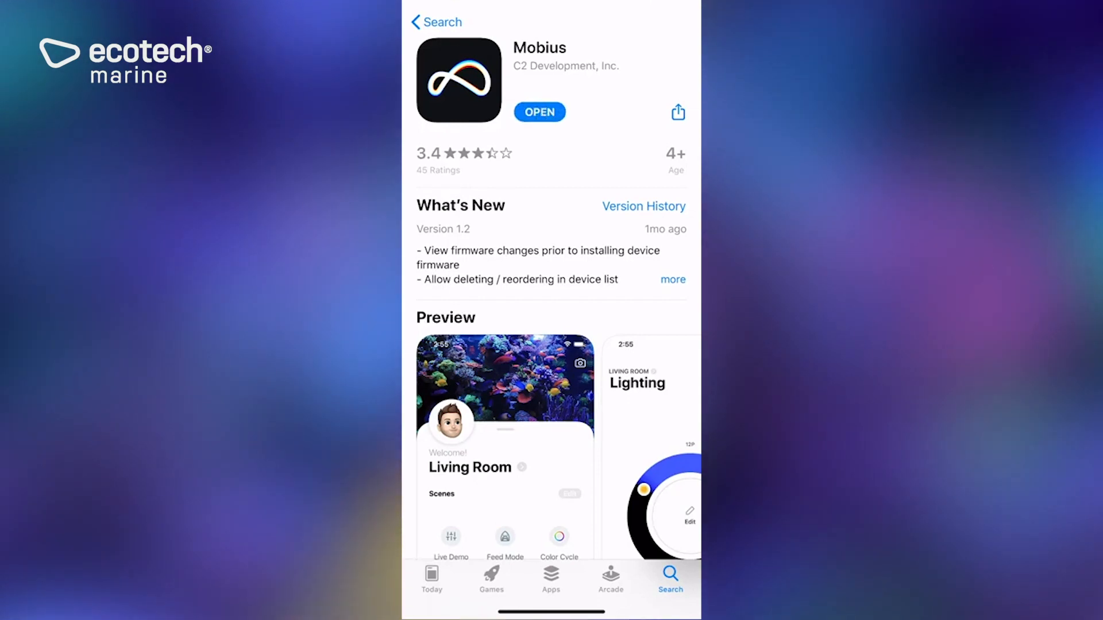
pyautogui.click(540, 113)
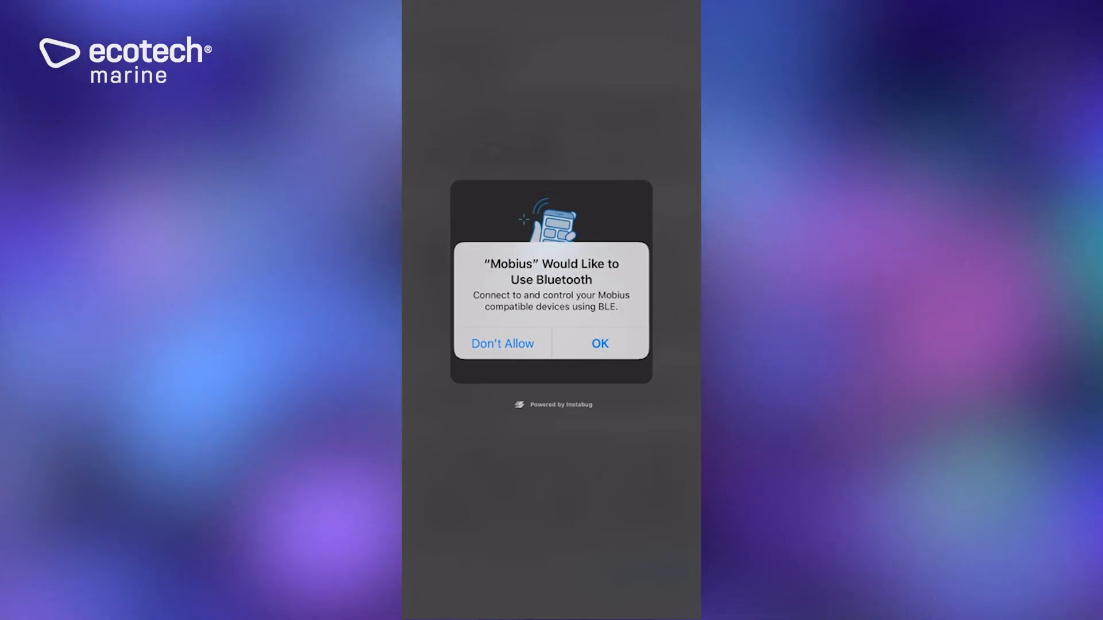
# Allow Bluetooth access and accept the end user licence agreement to reach the welcome screen.
pyautogui.click(600, 343)
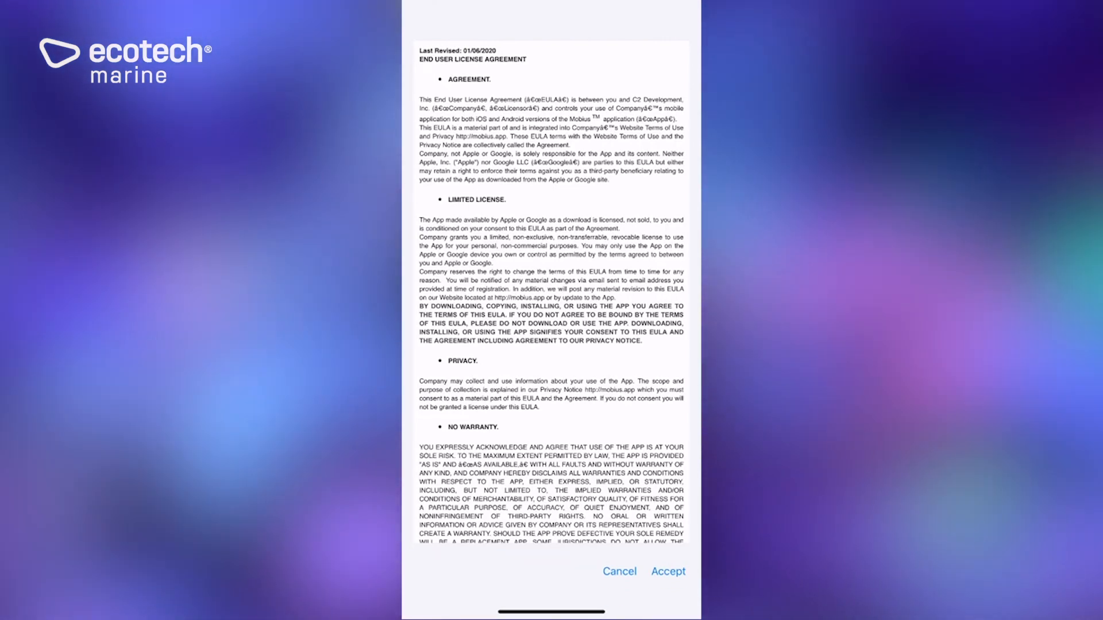
pyautogui.scroll(-3)
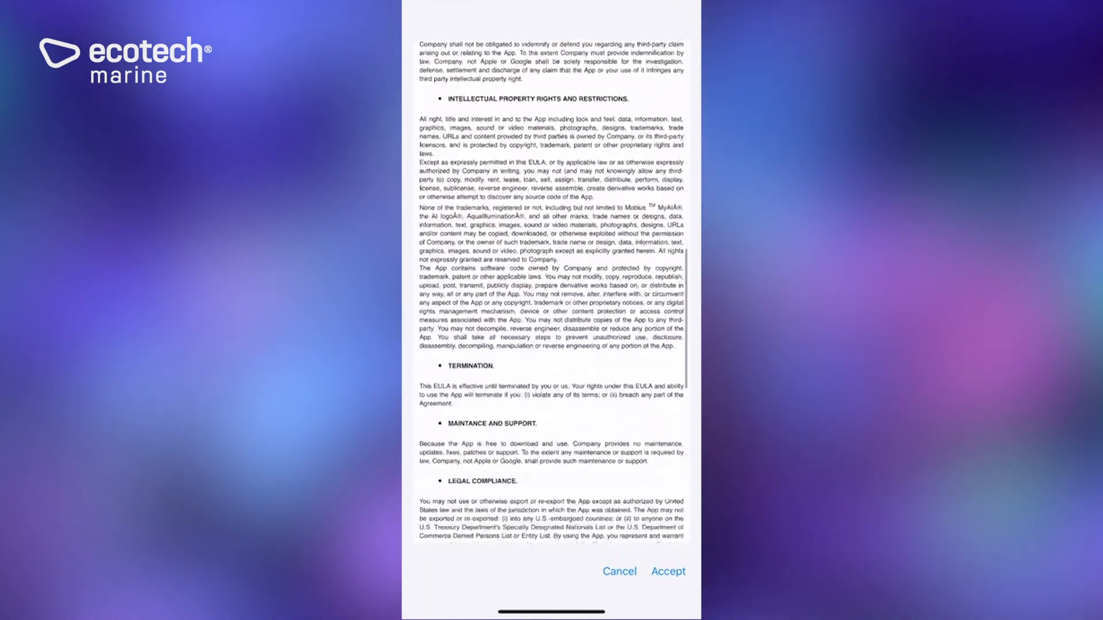
pyautogui.scroll(-3)
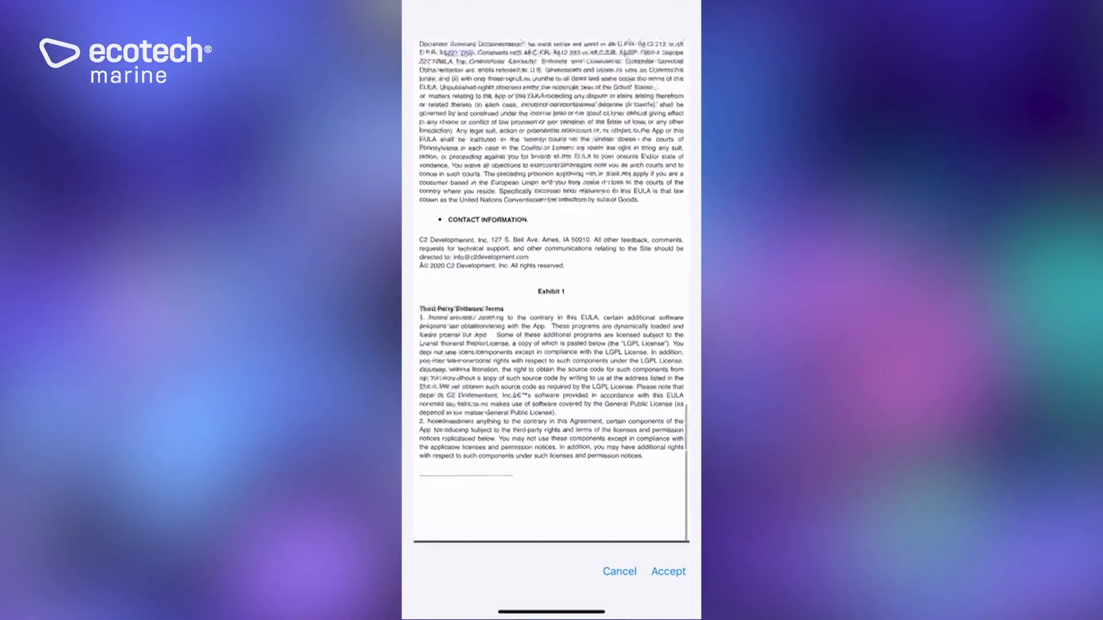
pyautogui.click(669, 571)
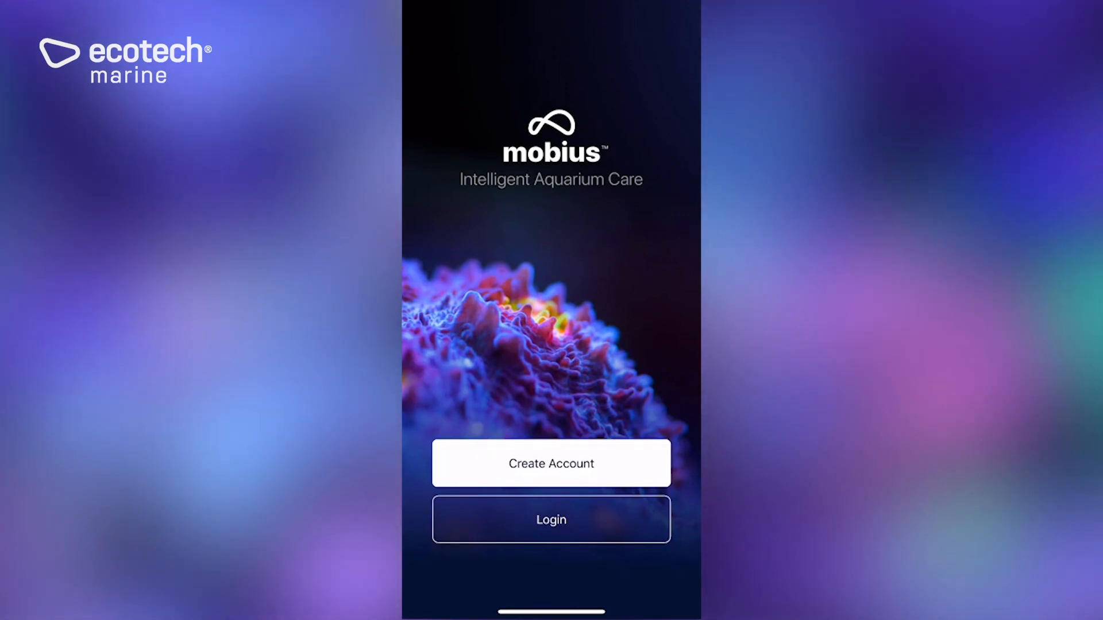
# Register a new Mobius account with the 'jjspera' email and a password.
pyautogui.click(551, 463)
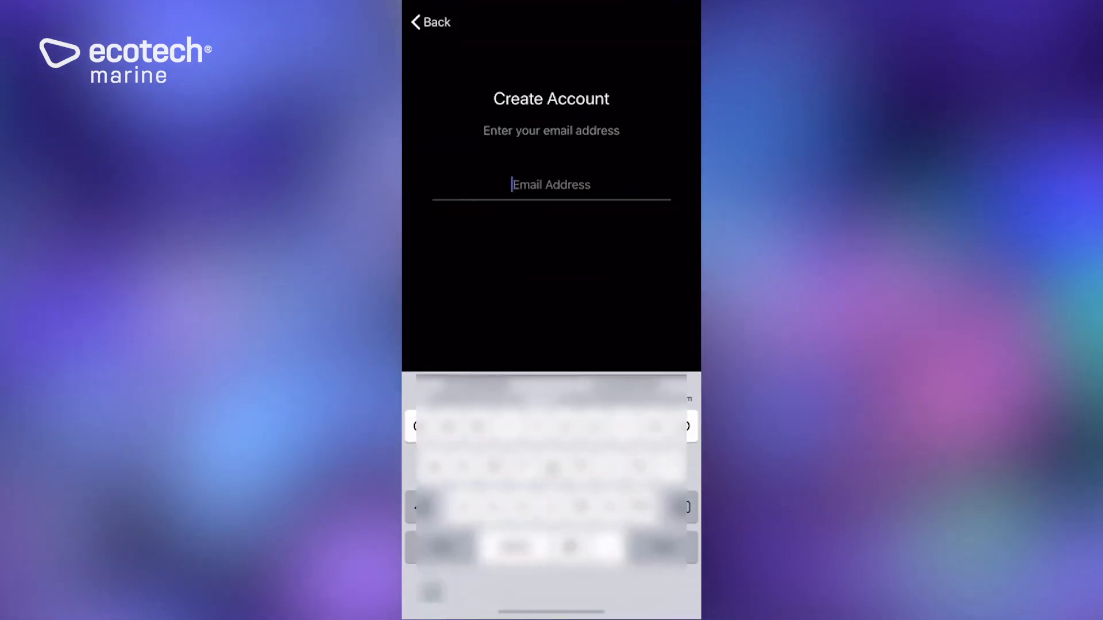
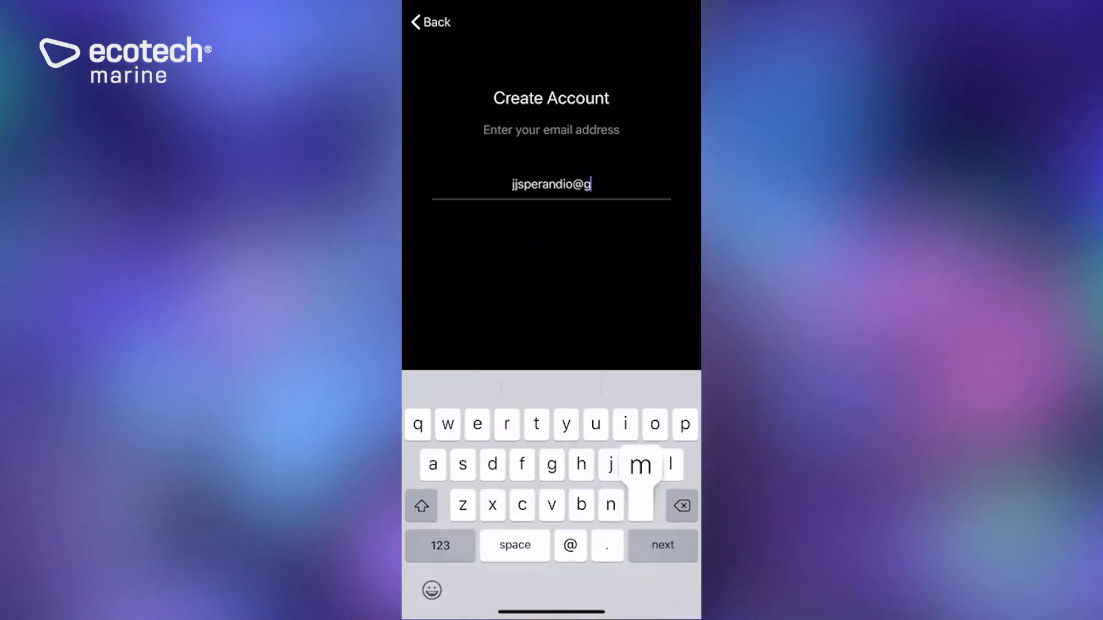
pyautogui.click(663, 544)
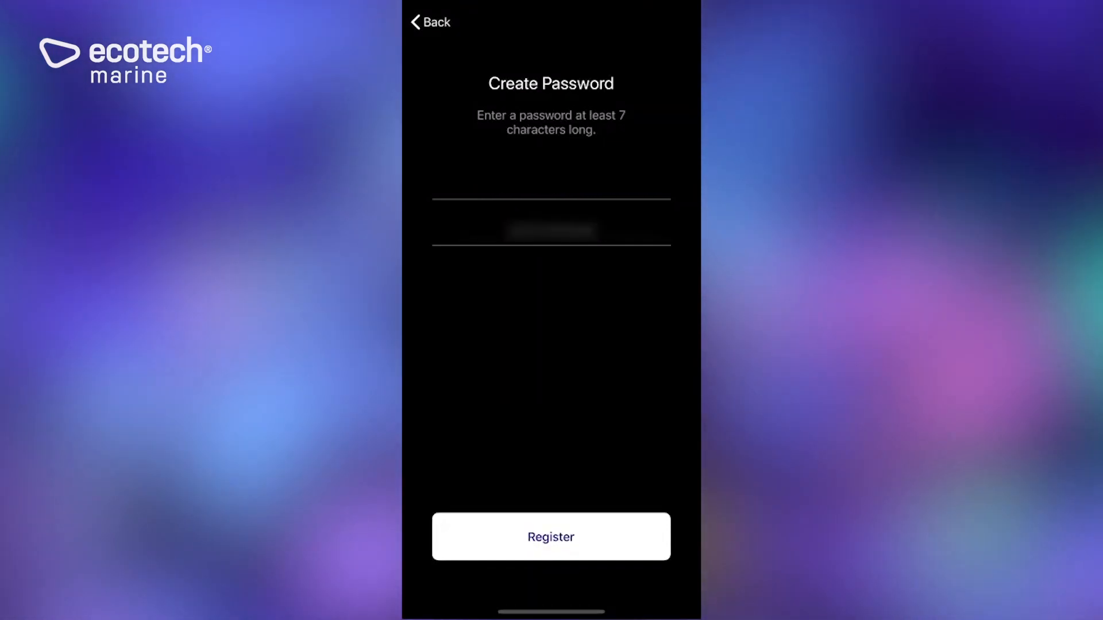
pyautogui.click(551, 538)
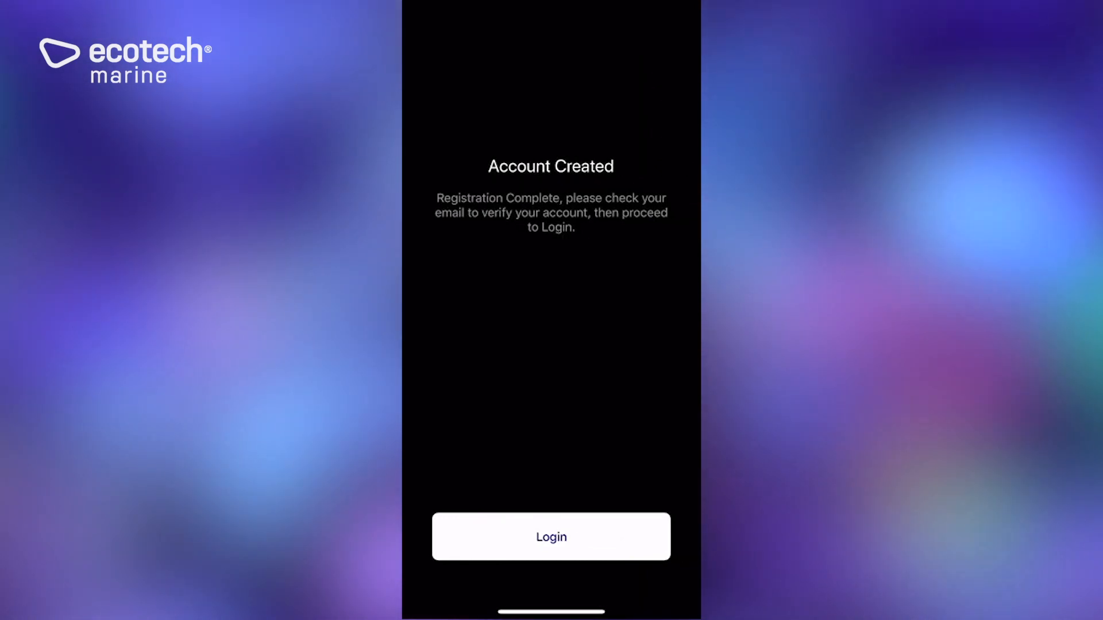
# Go to the login form with the new email prefilled, then return to the welcome screen.
pyautogui.click(551, 537)
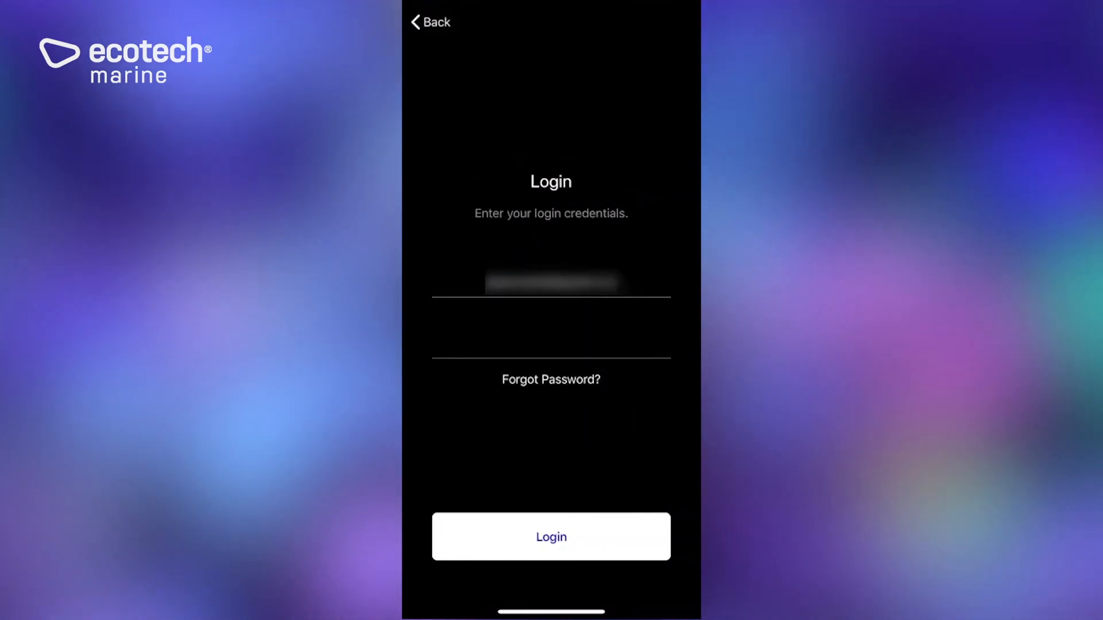
pyautogui.click(551, 537)
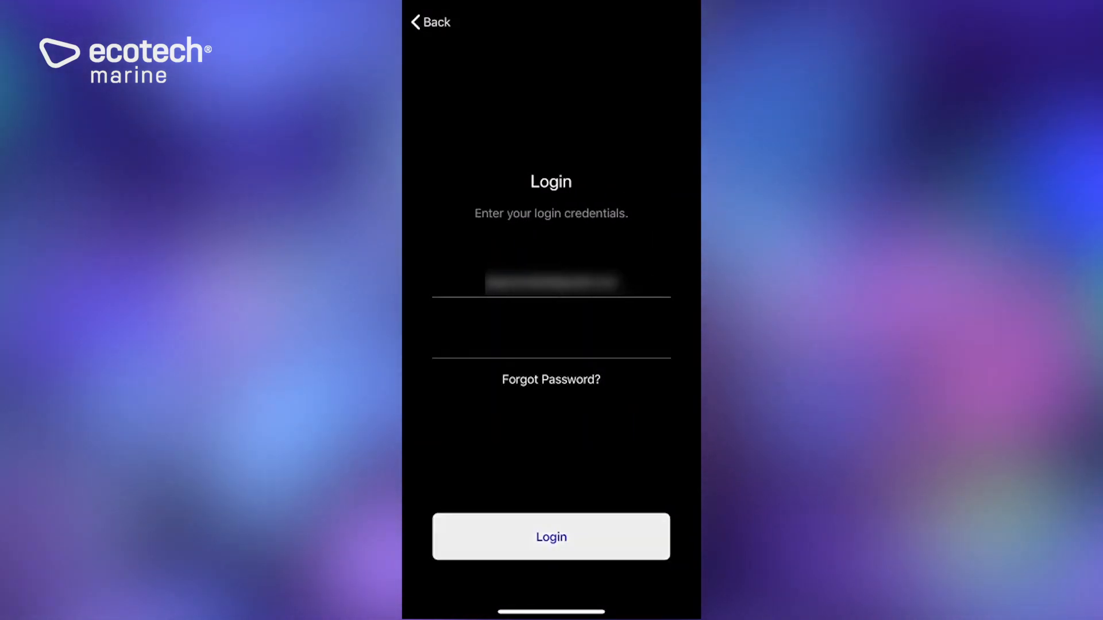
pyautogui.click(552, 537)
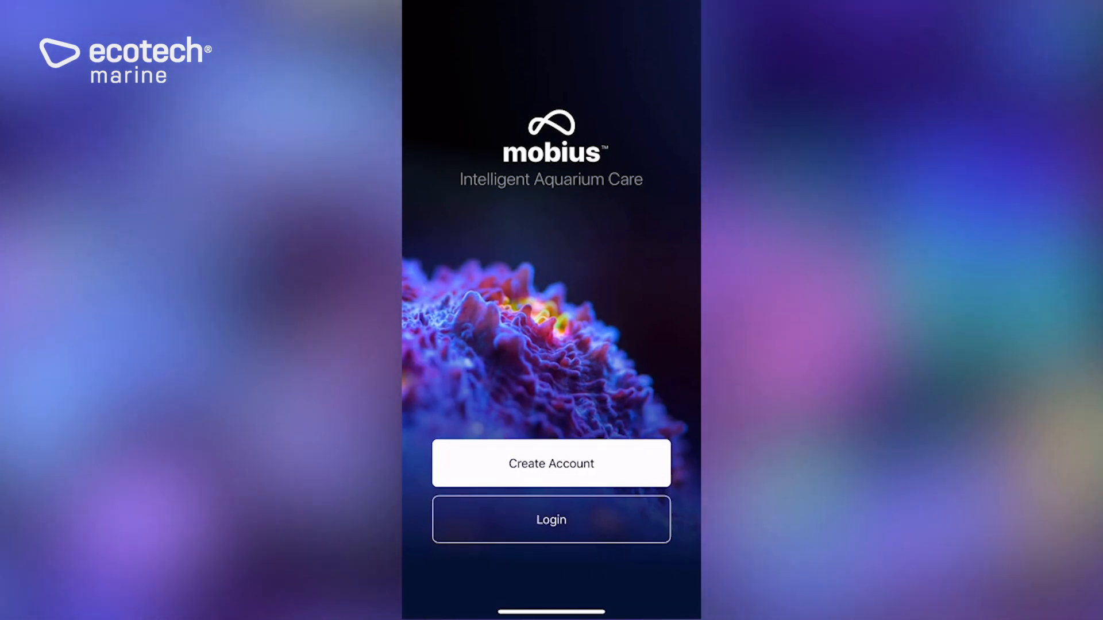
# Log in and name the new tank 'Mobius Test Tank', listing the found XR15 and MP40.
pyautogui.click(551, 519)
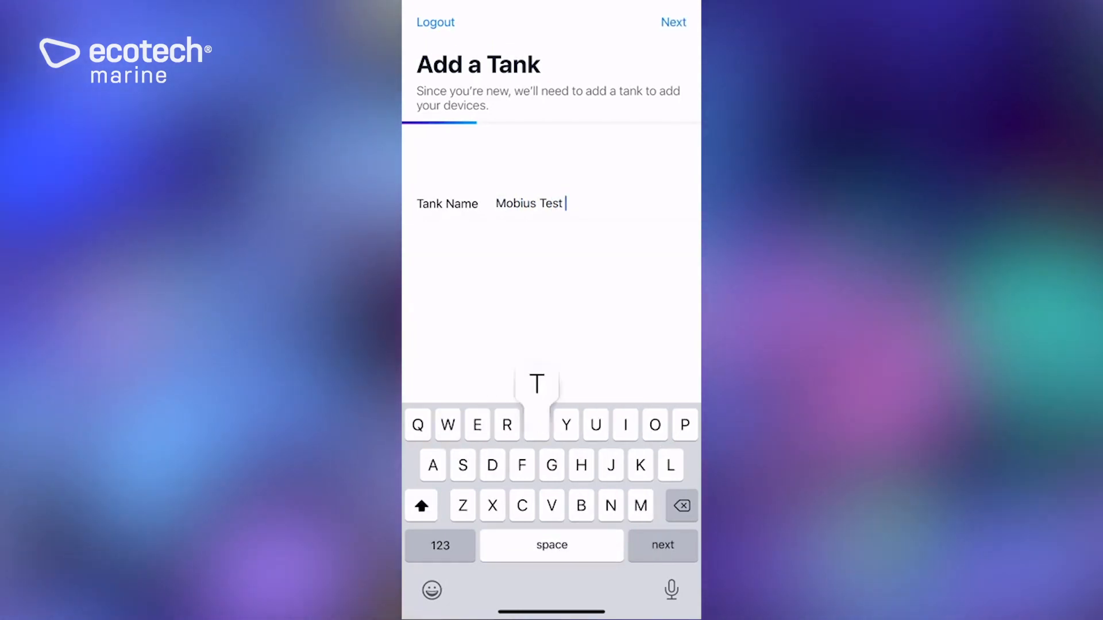
pyautogui.write('Tank')
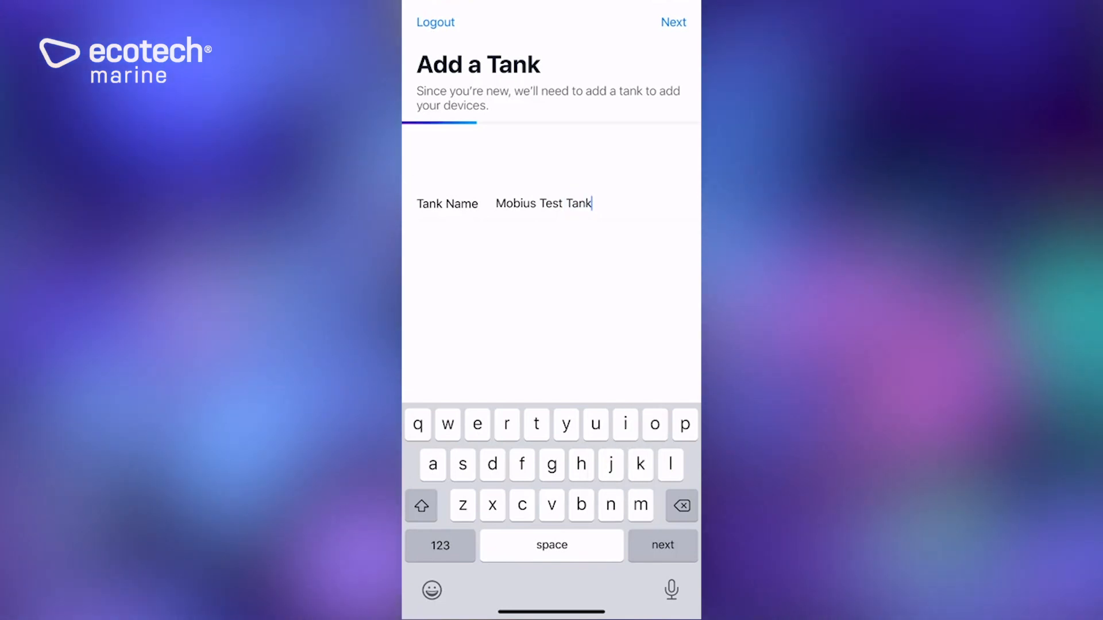
pyautogui.click(673, 22)
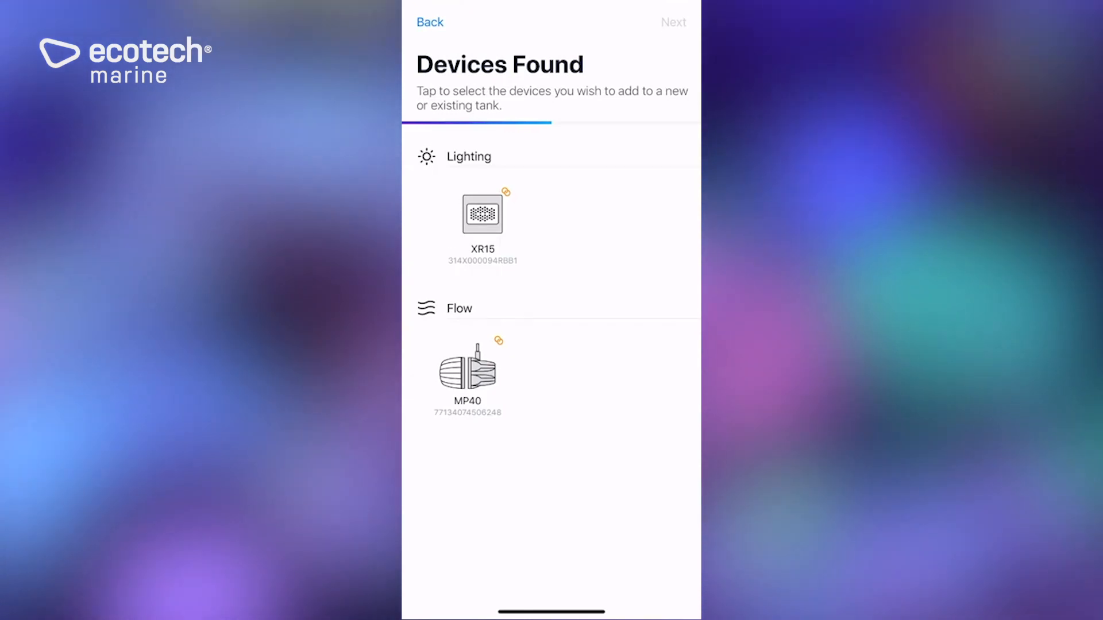
# Add the XR15 keeping its existing configuration to reach the Mobius Test Tank dashboard.
pyautogui.click(482, 216)
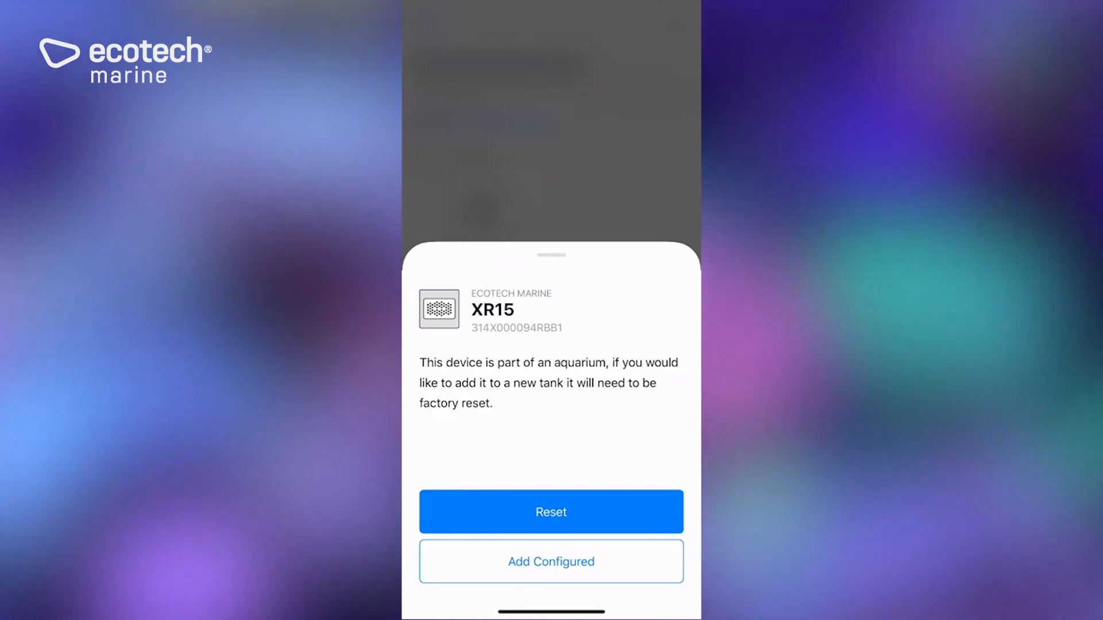
pyautogui.click(552, 513)
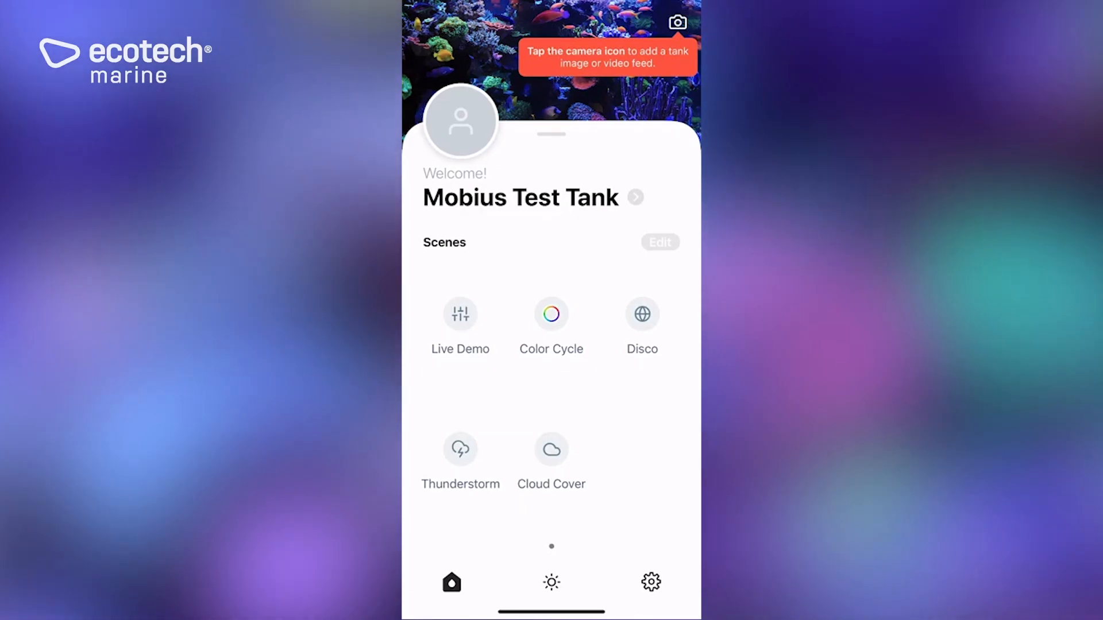
# Dismiss the tank image options and go to the Account Info page.
pyautogui.click(680, 22)
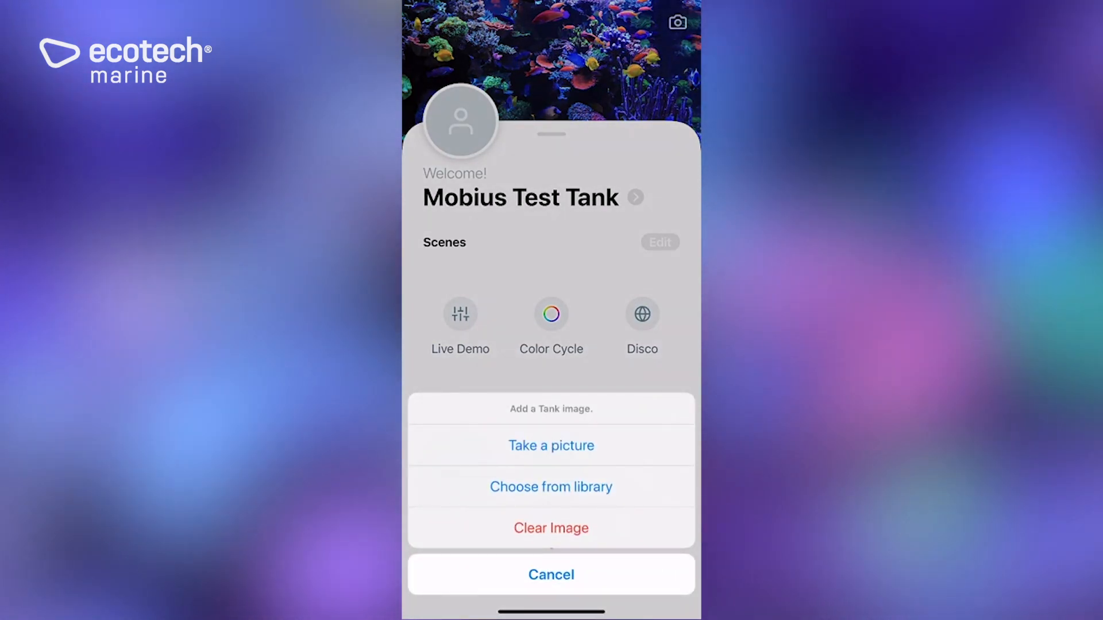
pyautogui.click(552, 575)
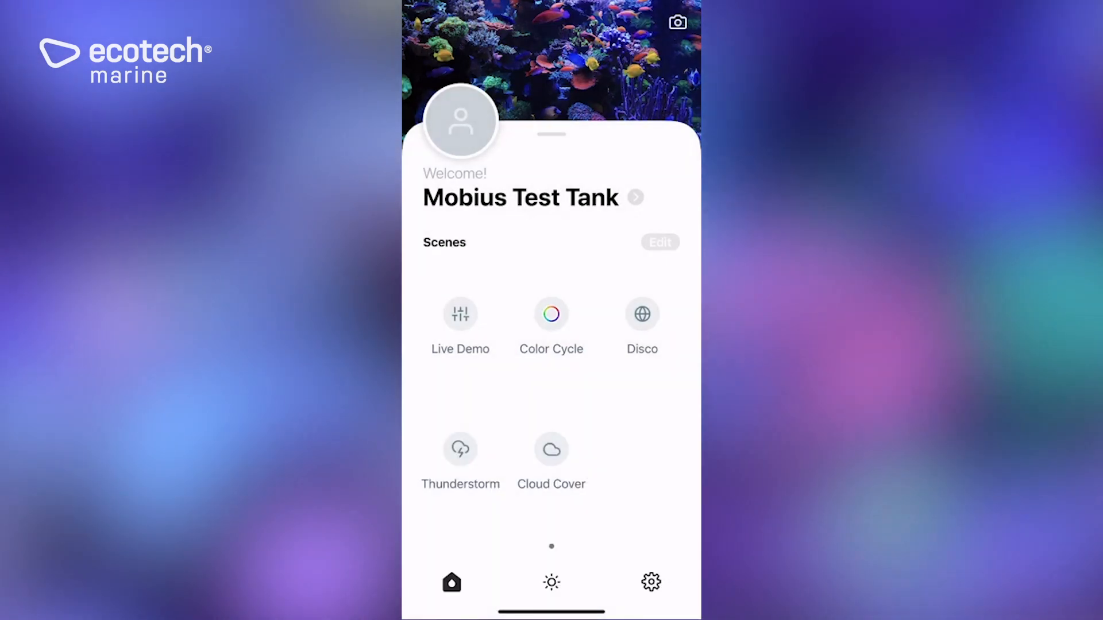
pyautogui.click(460, 120)
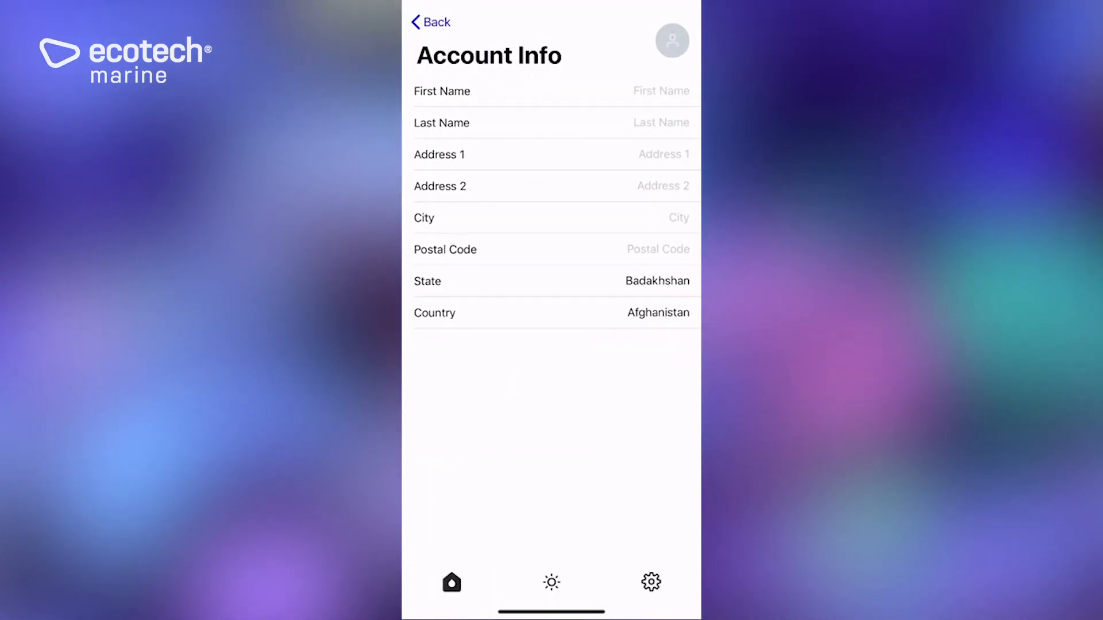
pyautogui.click(435, 22)
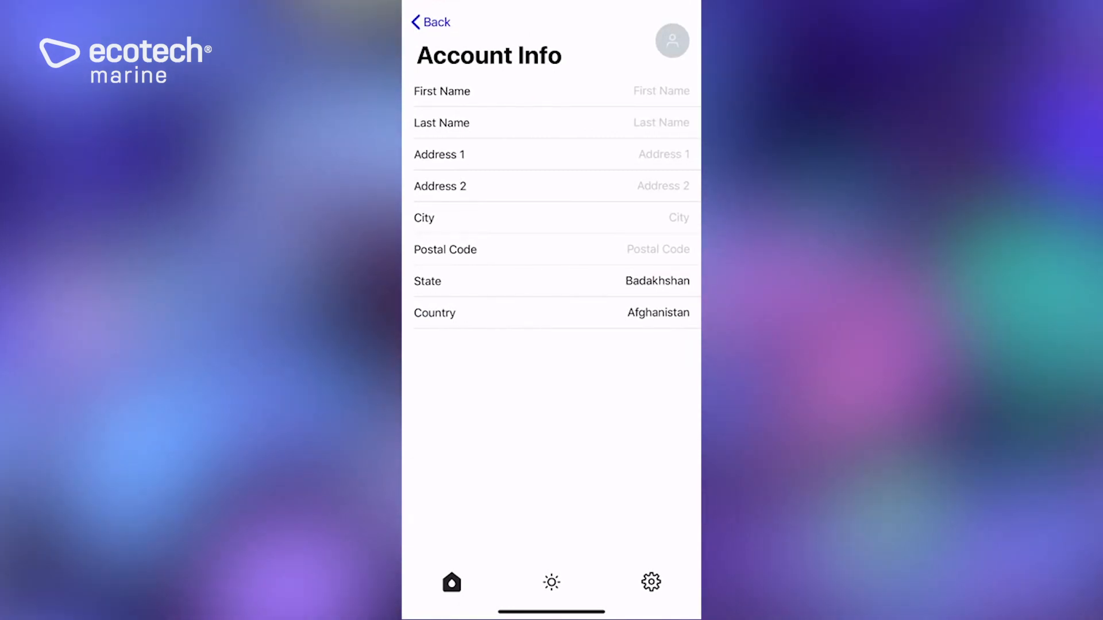
pyautogui.click(672, 40)
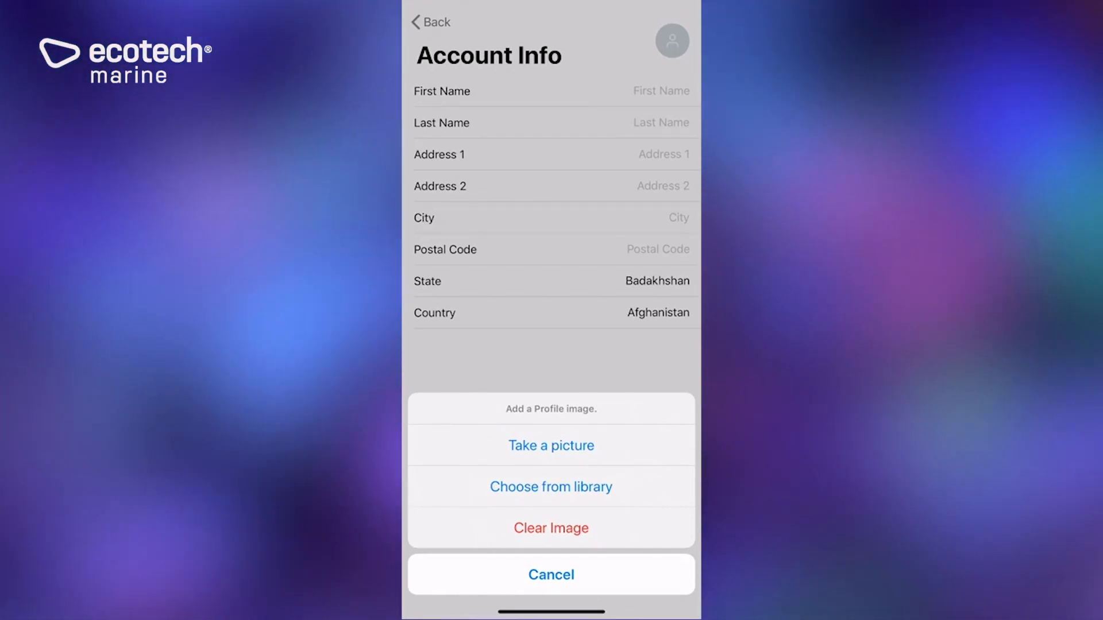
pyautogui.click(552, 574)
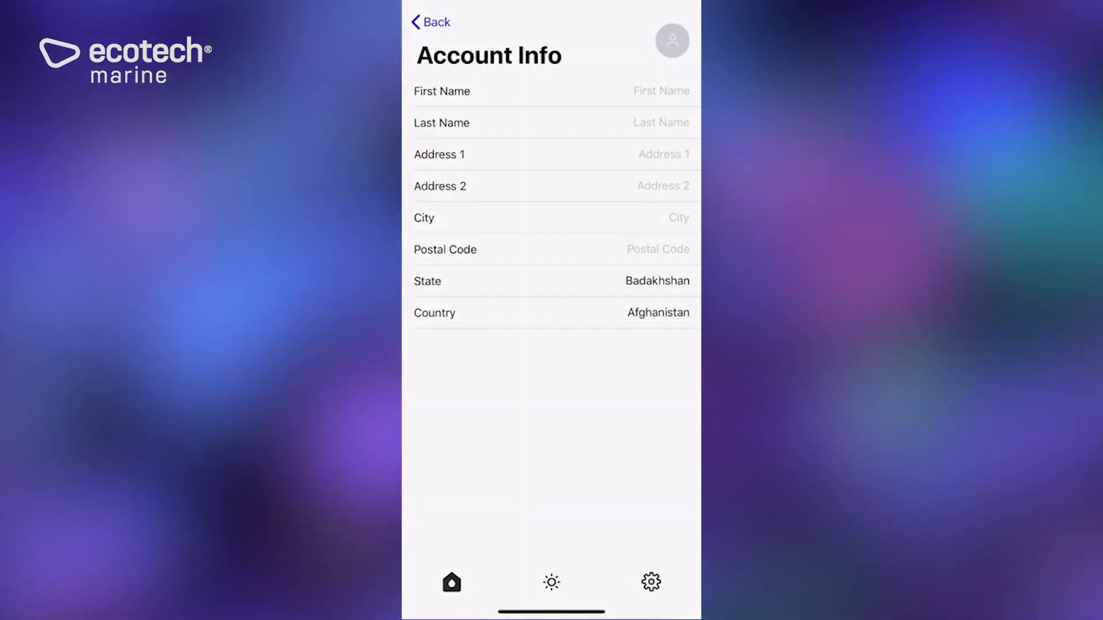